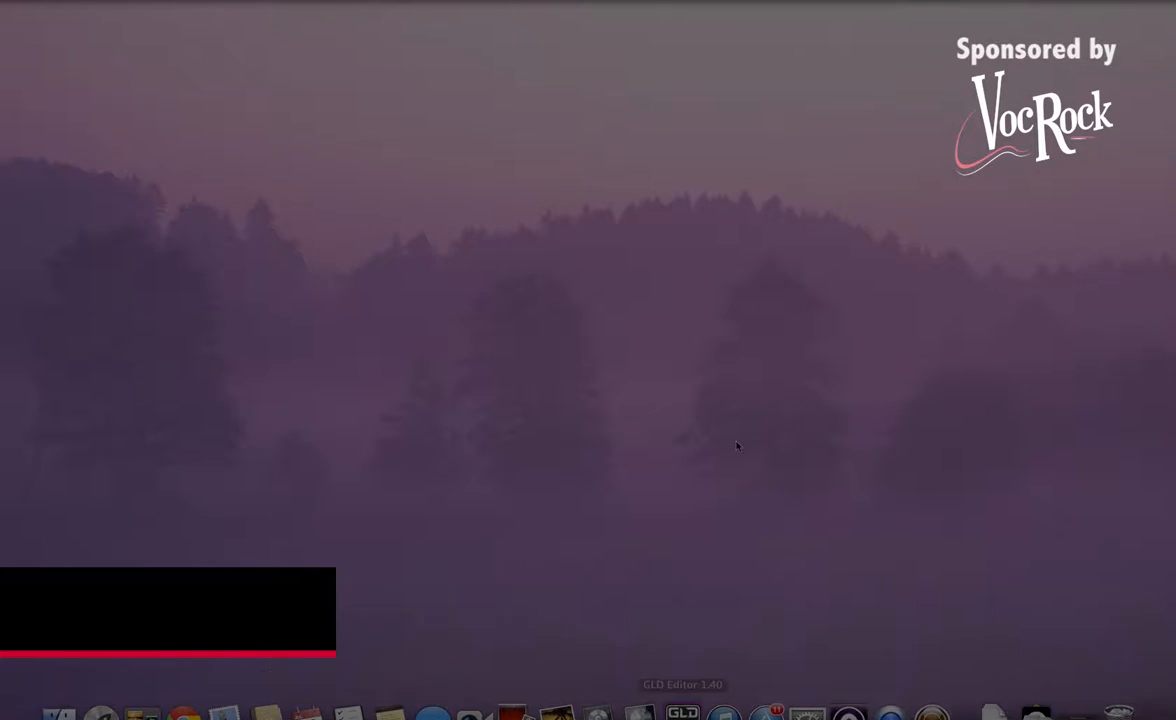
- Launch GLD Editor from the Dock
click(686, 712)
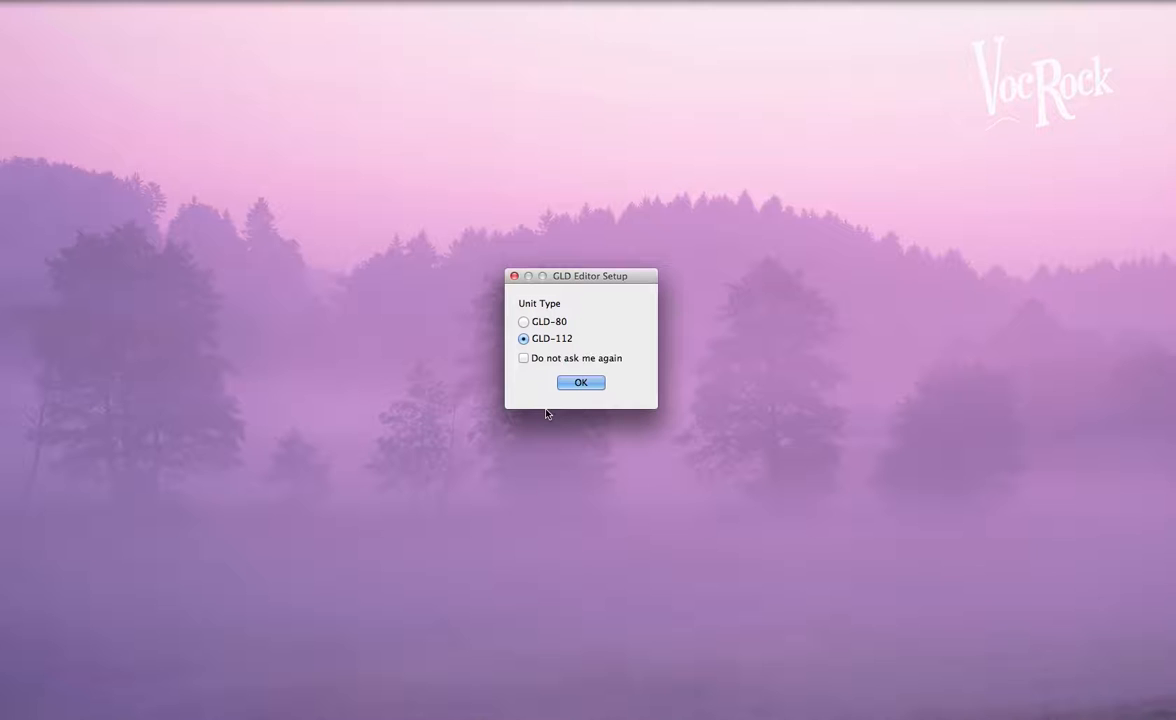
mouse_move(548, 348)
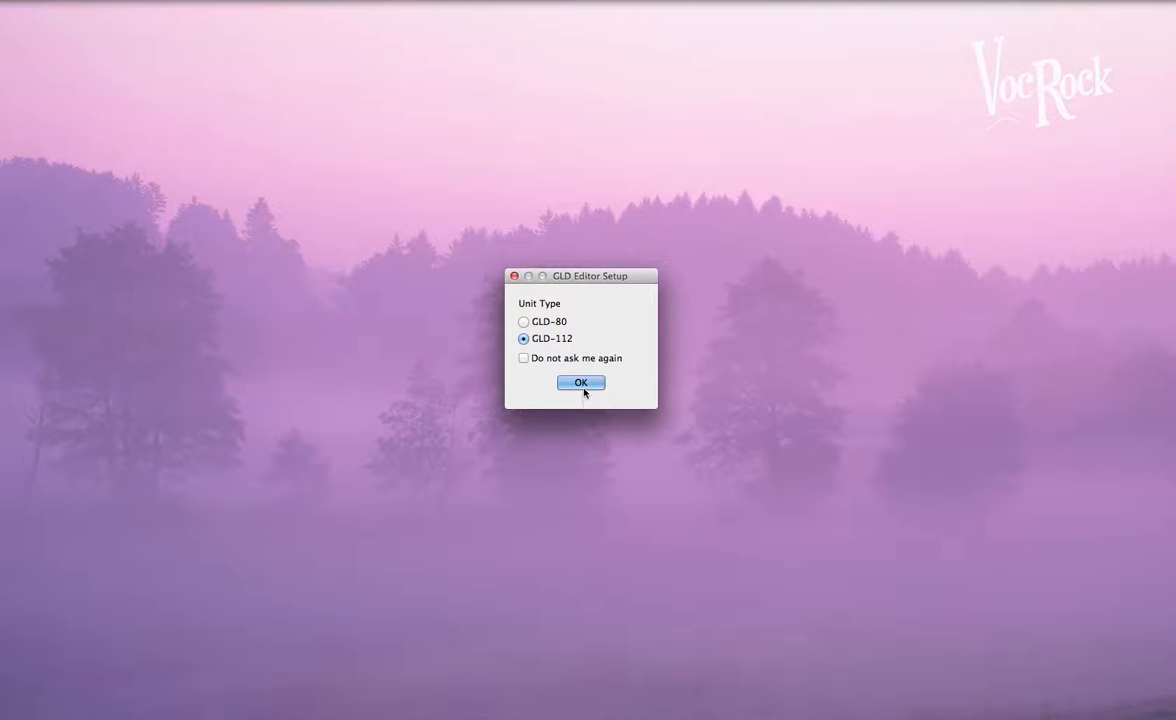
- Confirm GLD-112 as the unit type in the setup dialog
click(580, 384)
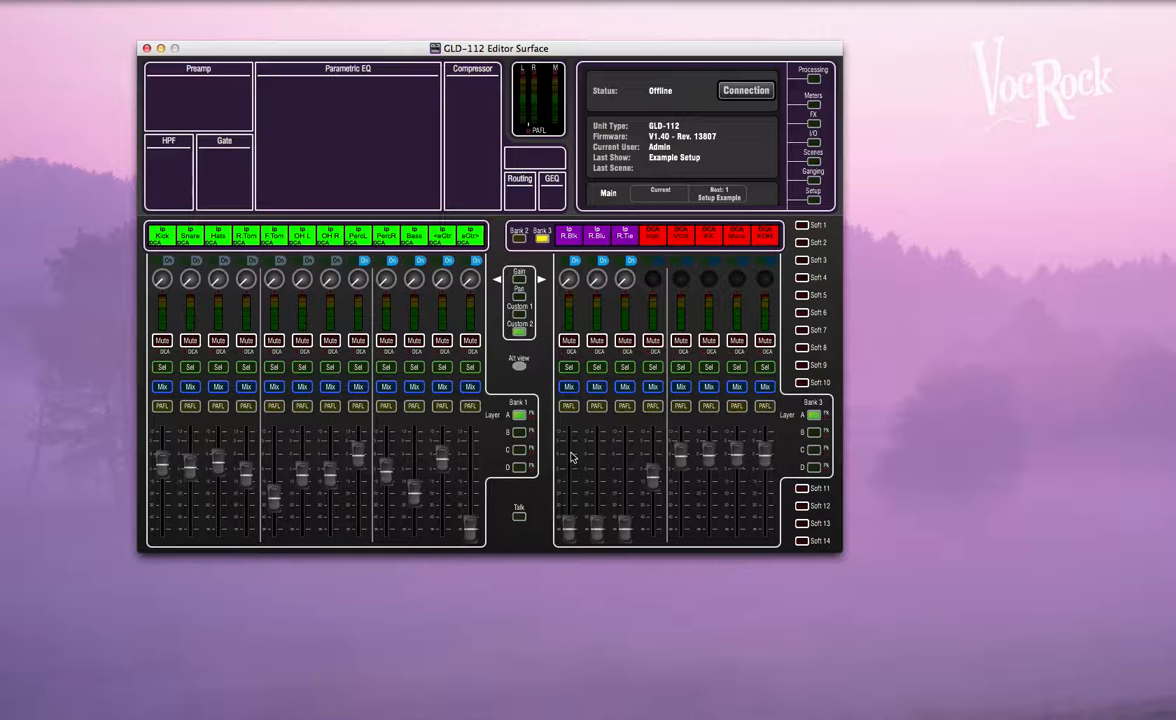
- Switch a fader bank to another channel layer, then back to the original
click(516, 232)
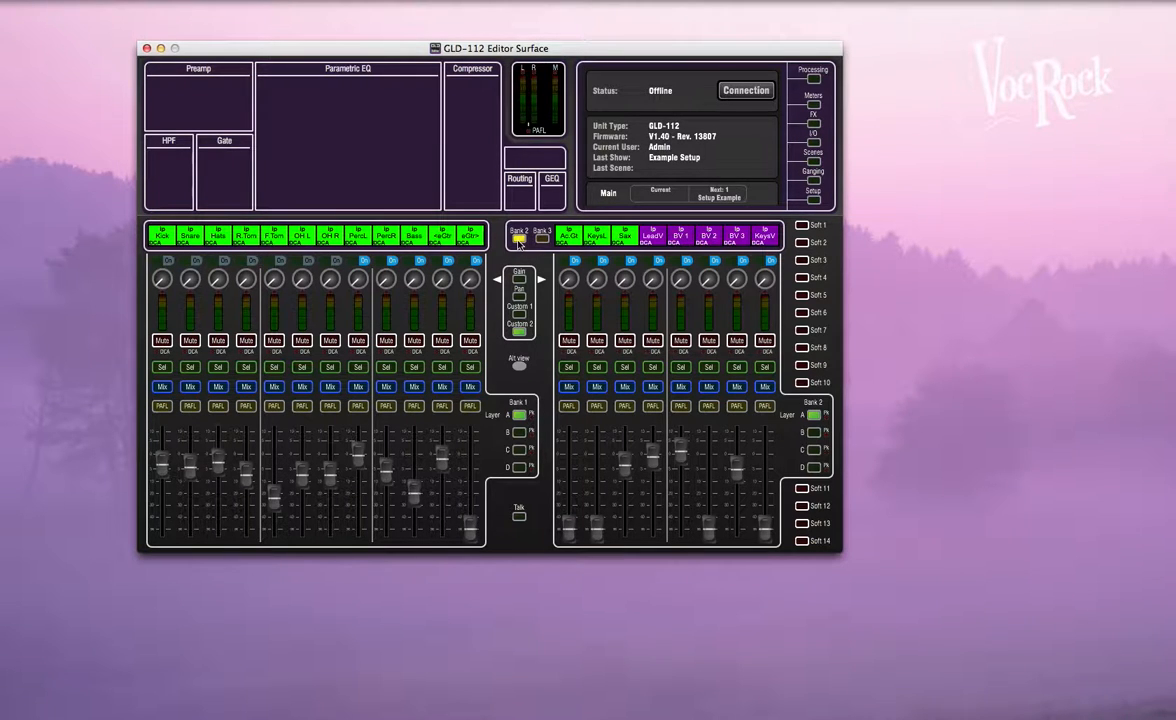
click(538, 232)
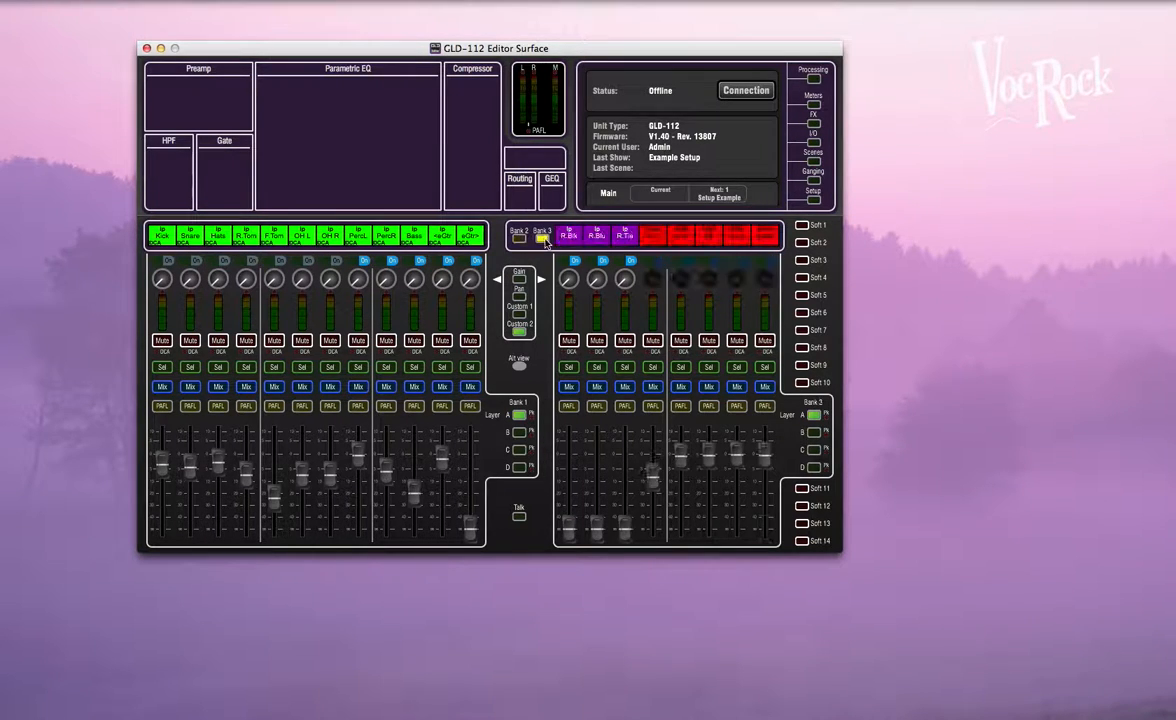